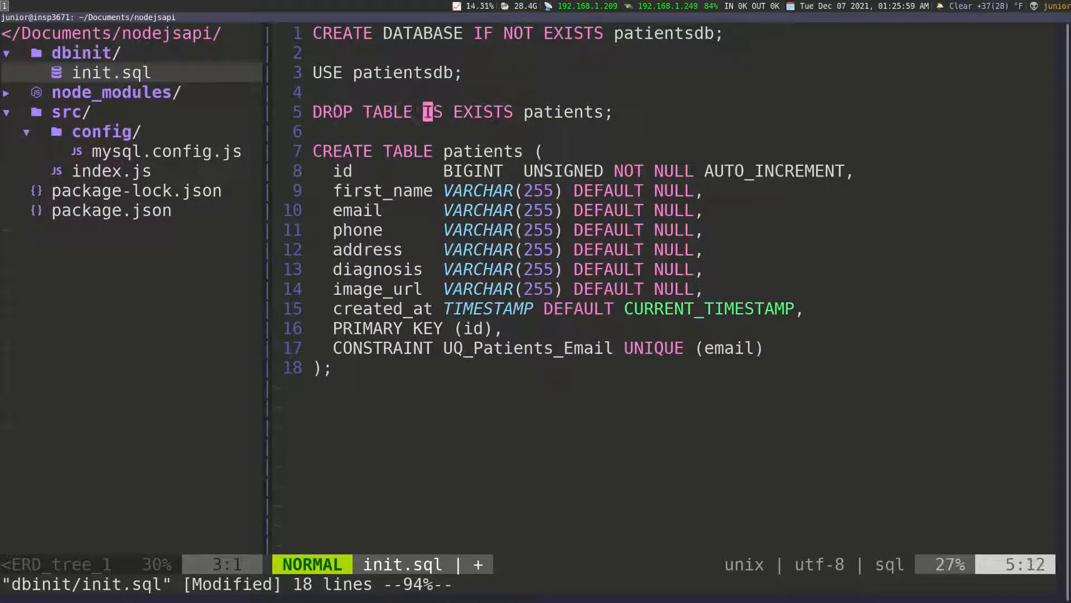
Step: Overwrite the typo so init.sql reads DROP TABLE IF EXISTS patients
key(R)
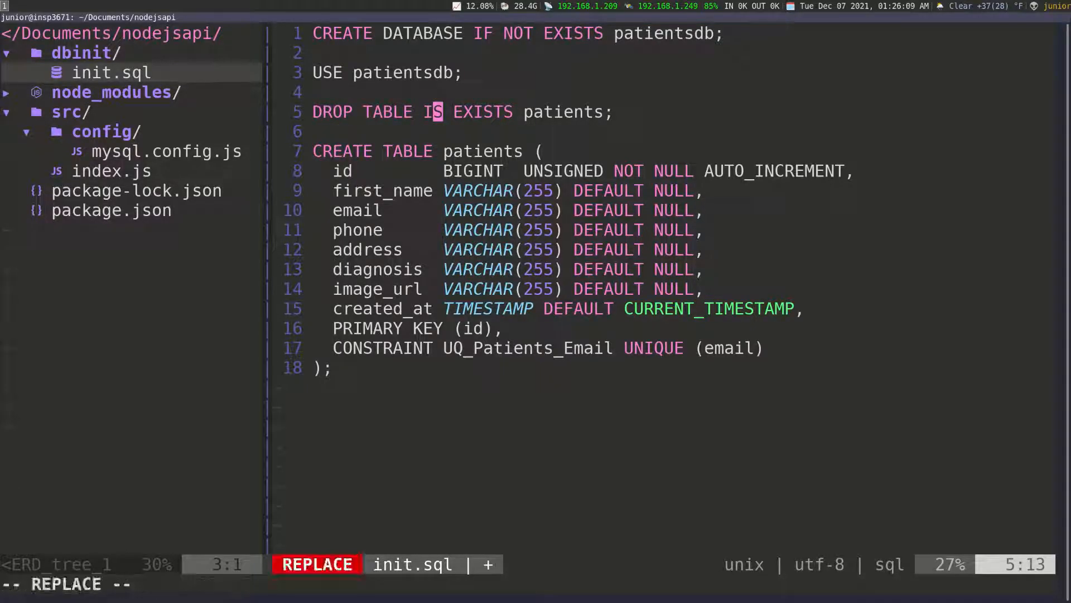
text(F)
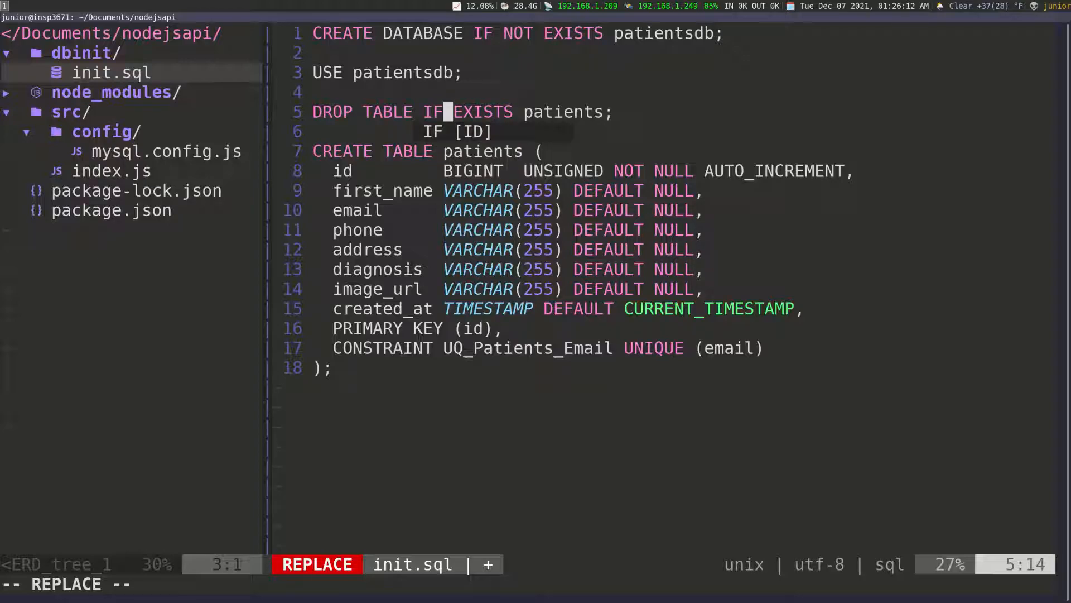
key(Escape)
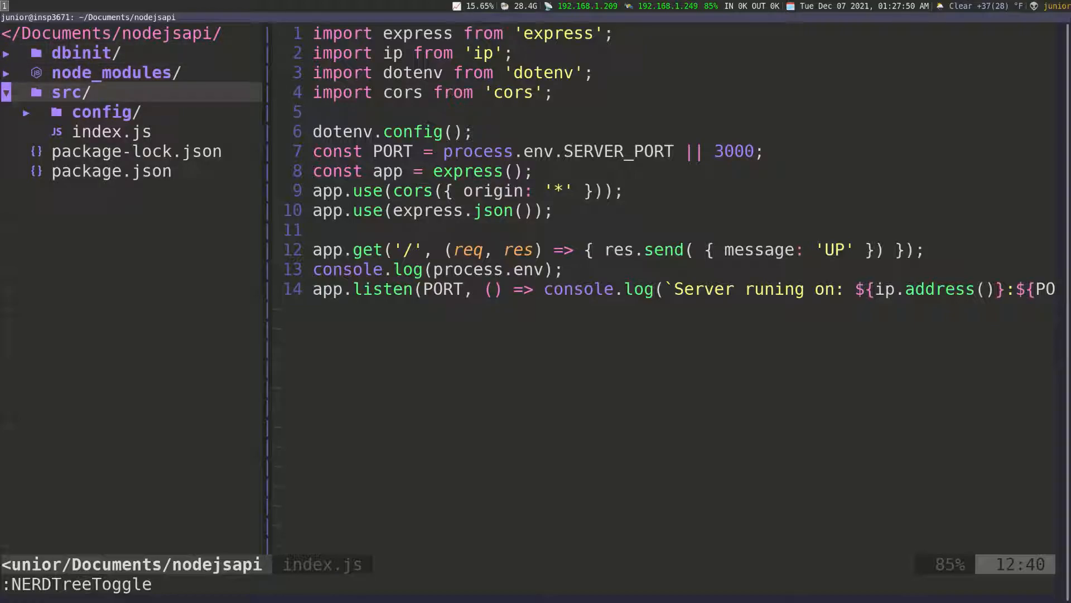
Step: Create src/domain/response.js through NERDTree and expand the domain folder
key(m)
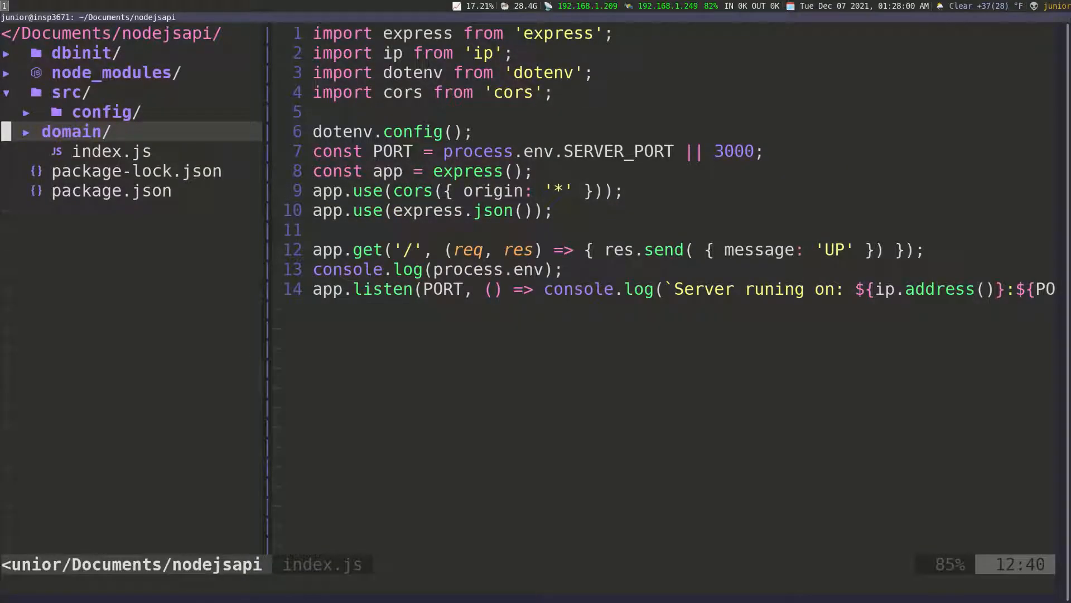
key(a)
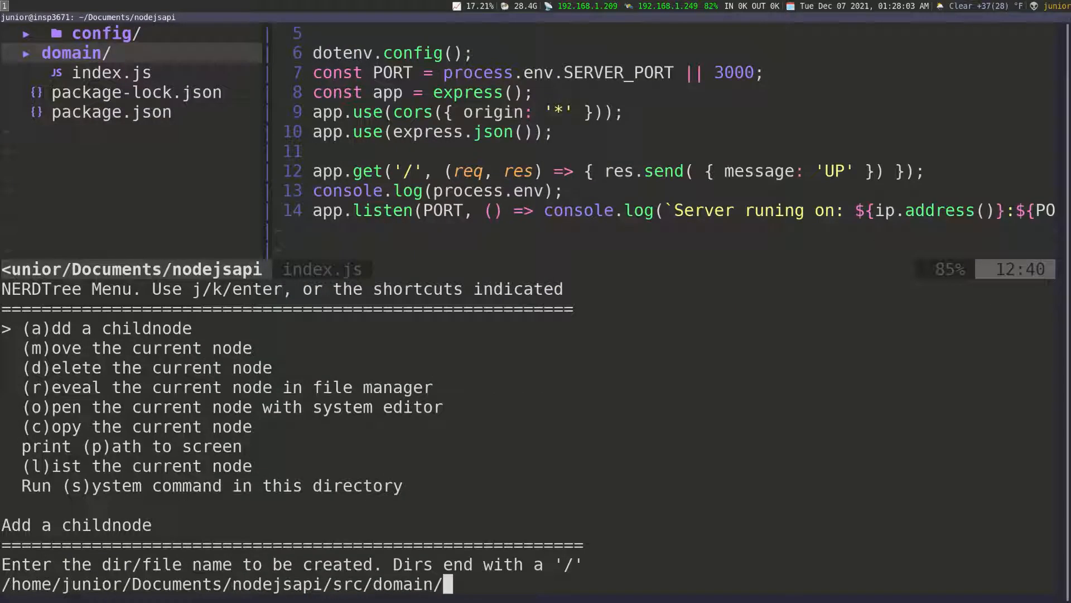
text(re)
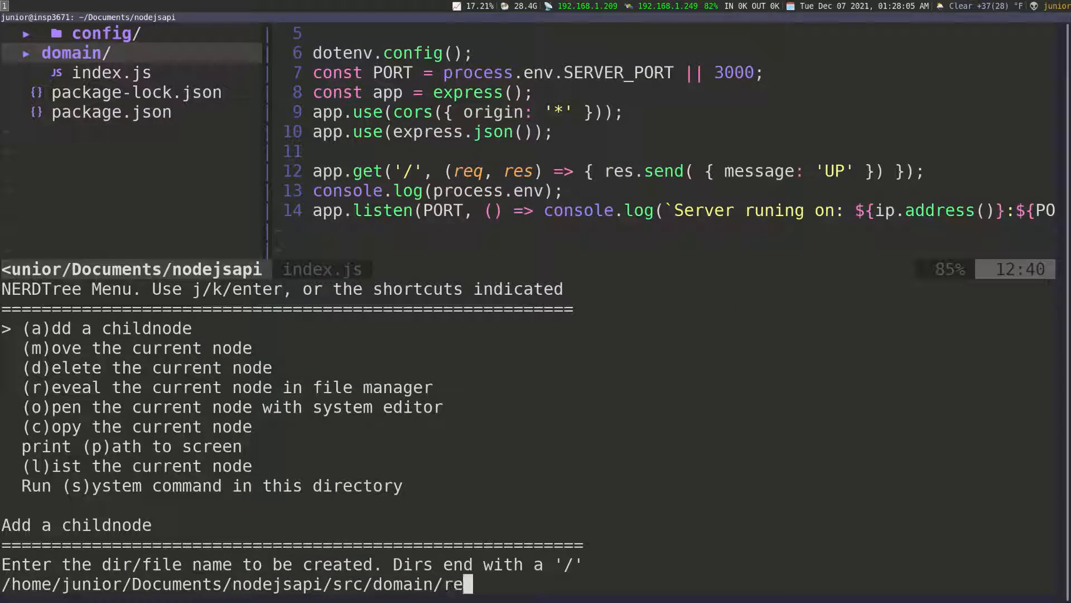
text(sponse.j)
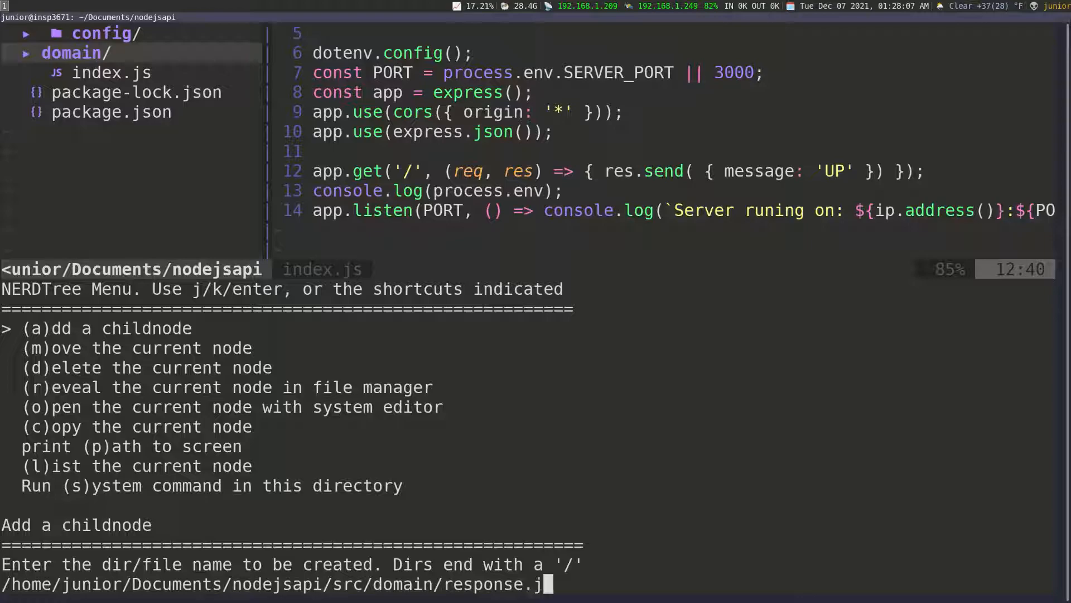
text(s)
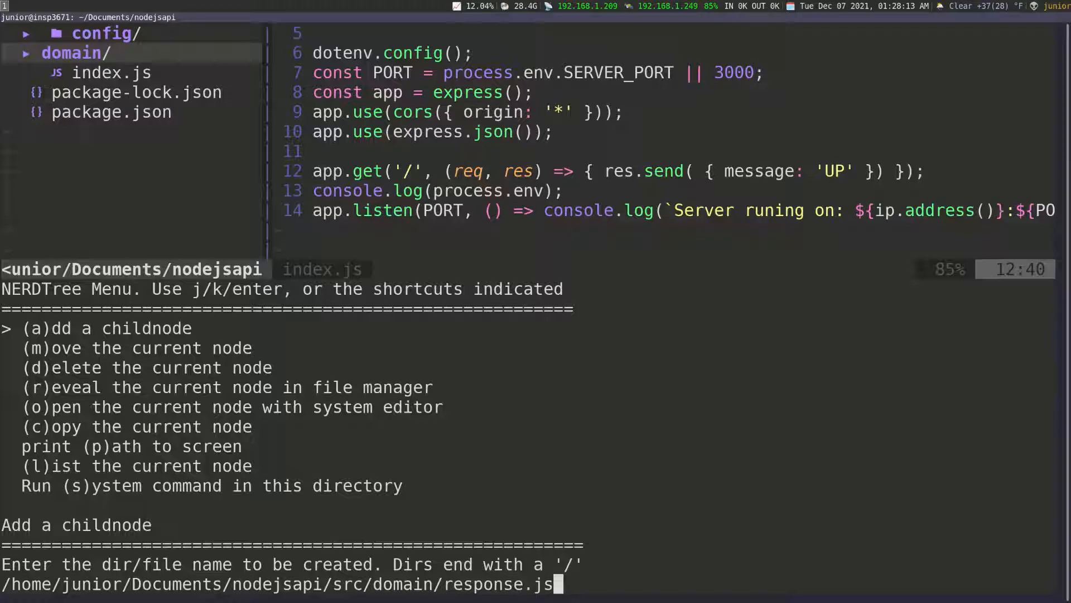
key(Enter)
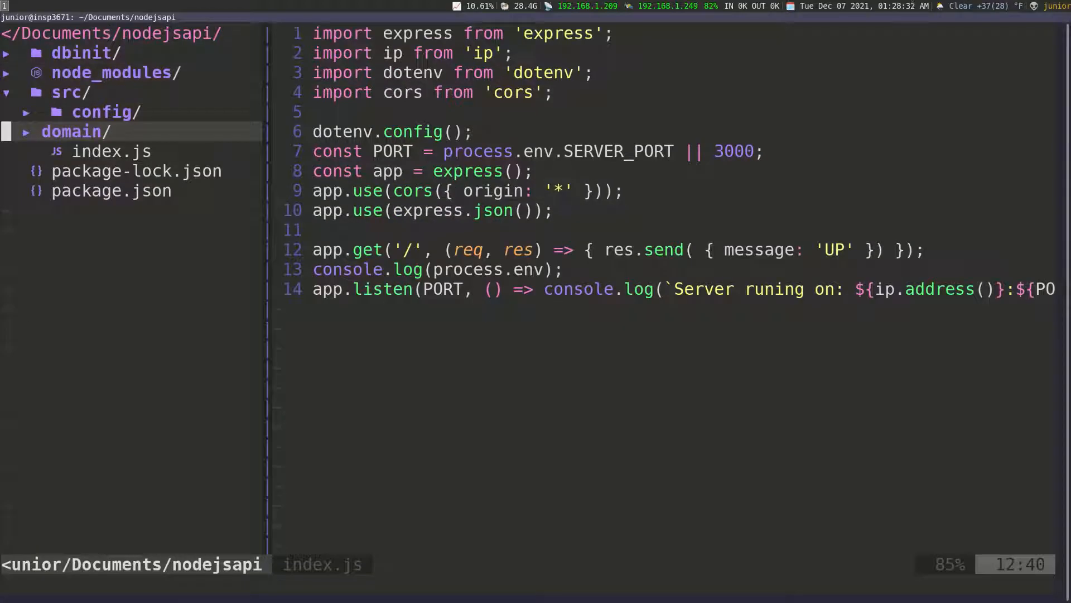
click(71, 131)
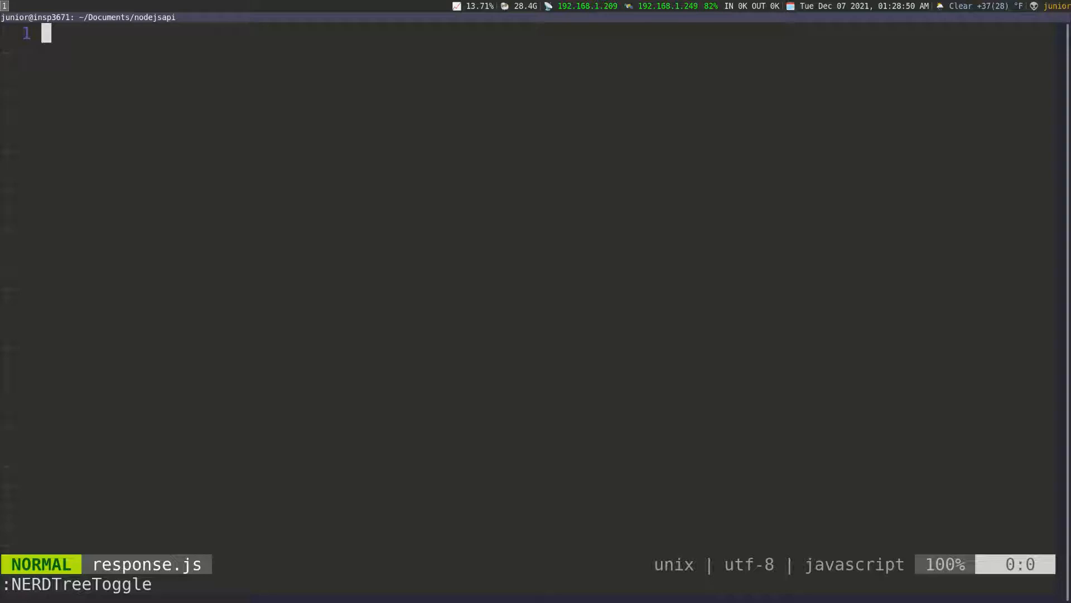
Step: Type class Response with constructor(statusCode, httpStatus, message, data) and an empty body
key(i)
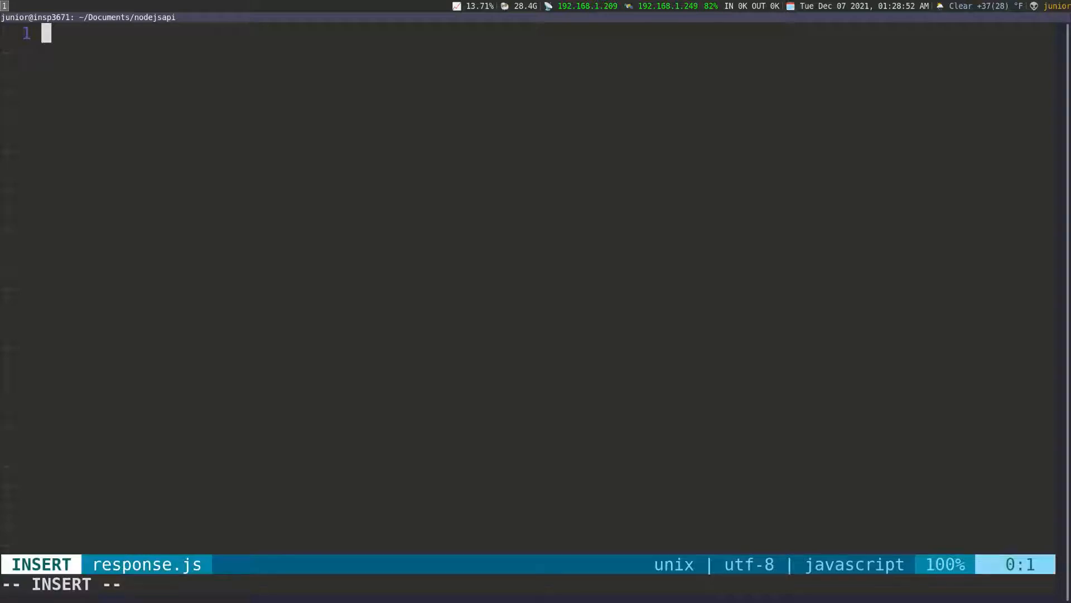
text(class)
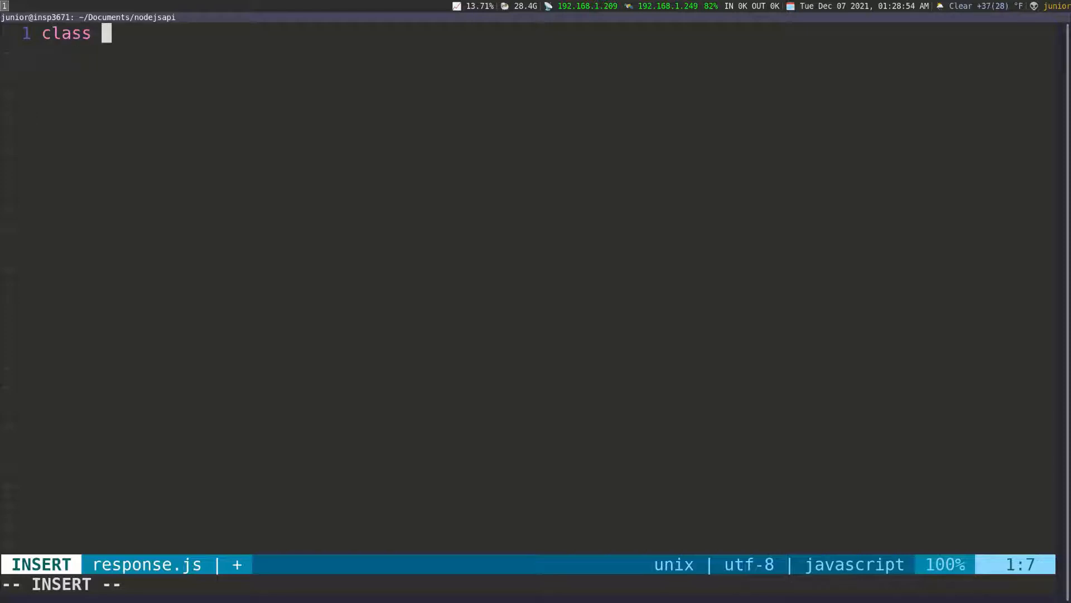
text(Respons)
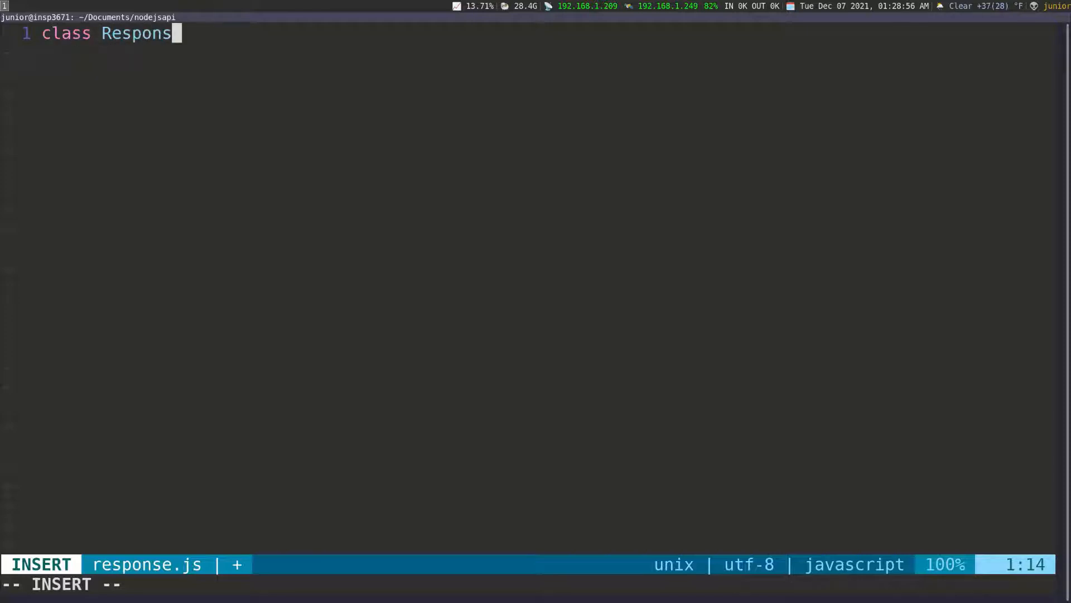
text(e)
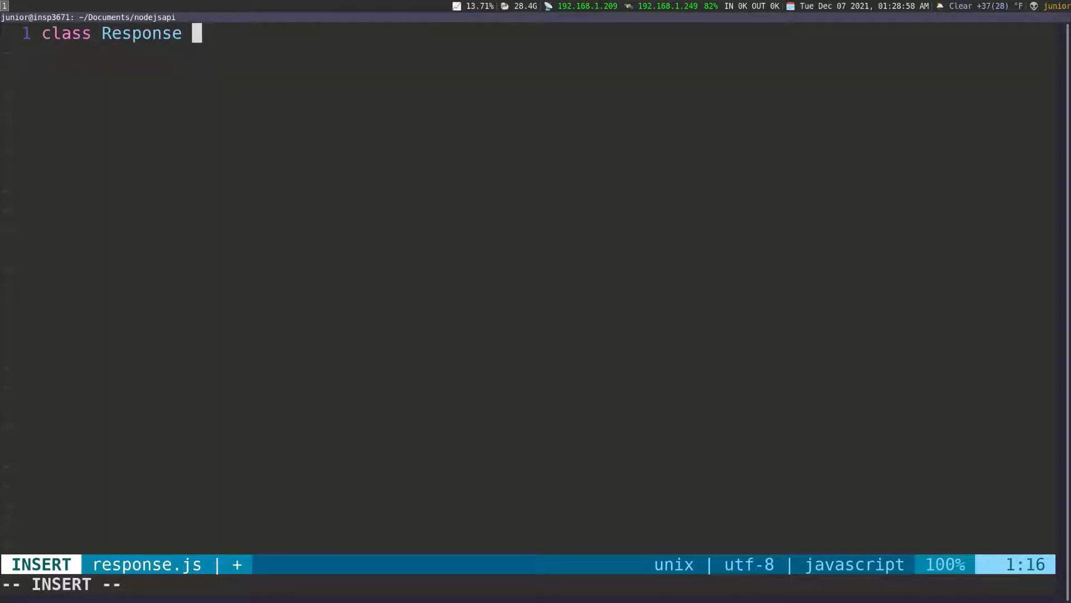
text({)
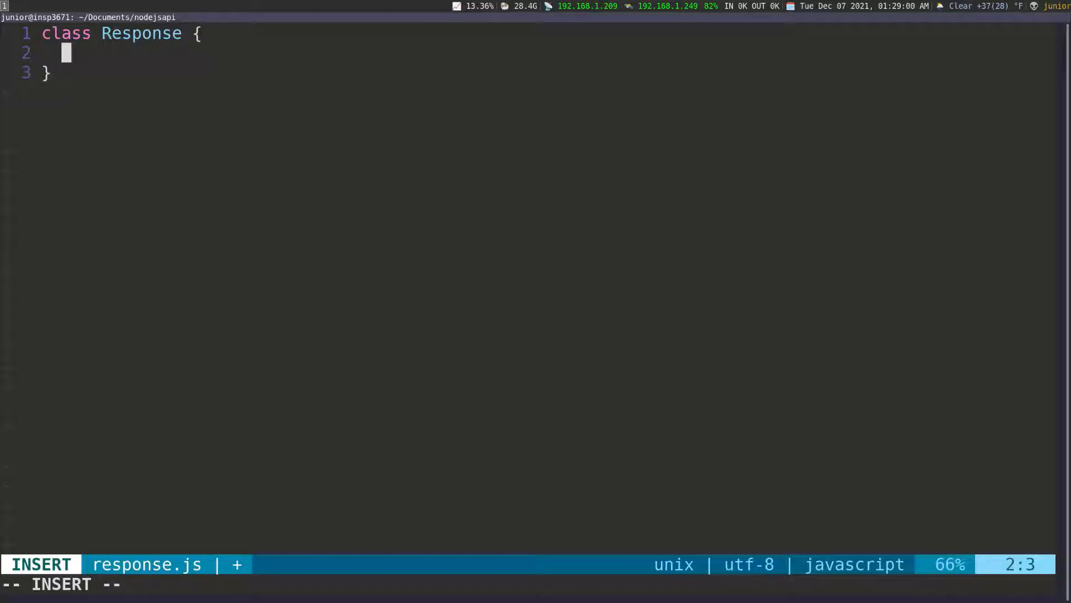
text(constructor)
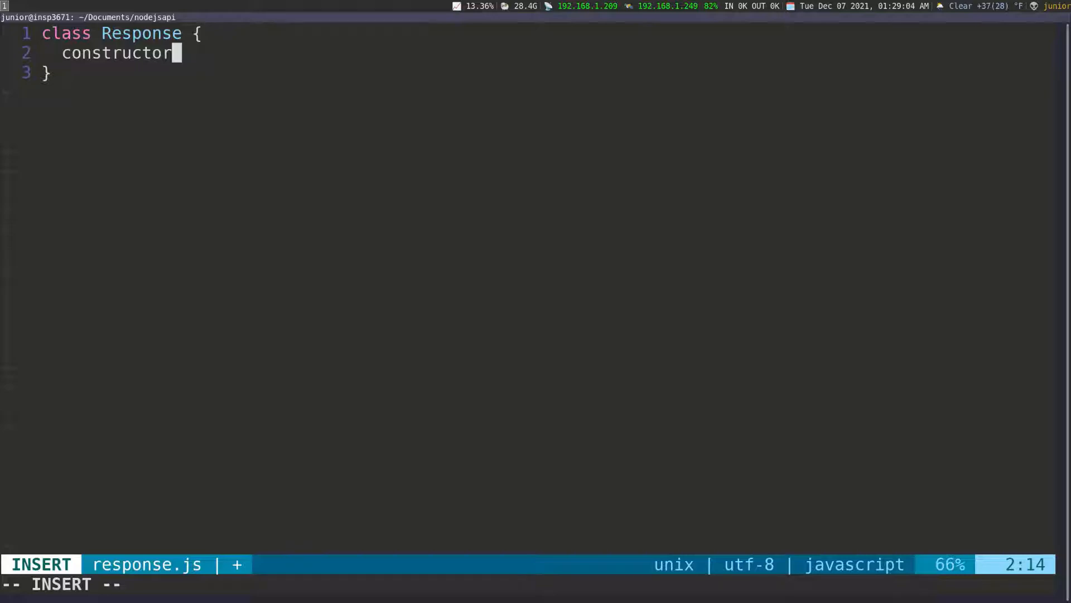
text((){})
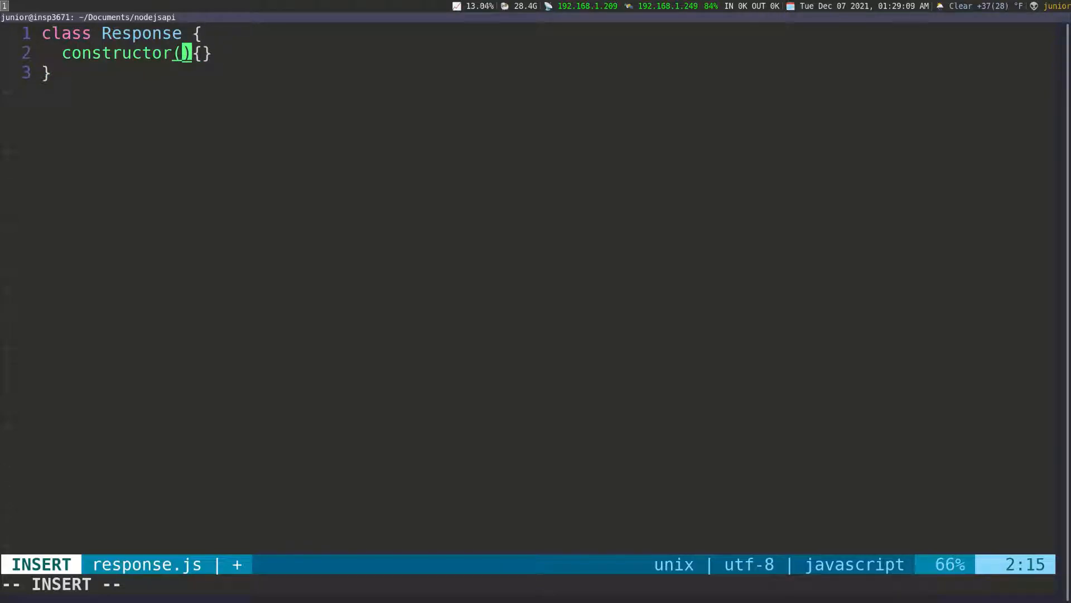
text(status)
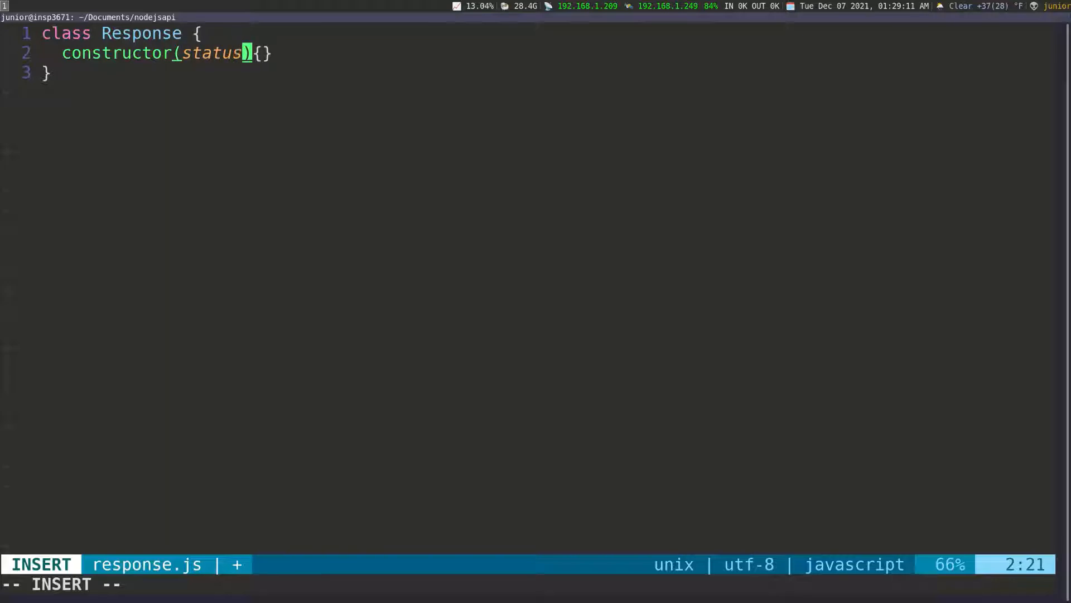
text(Code;)
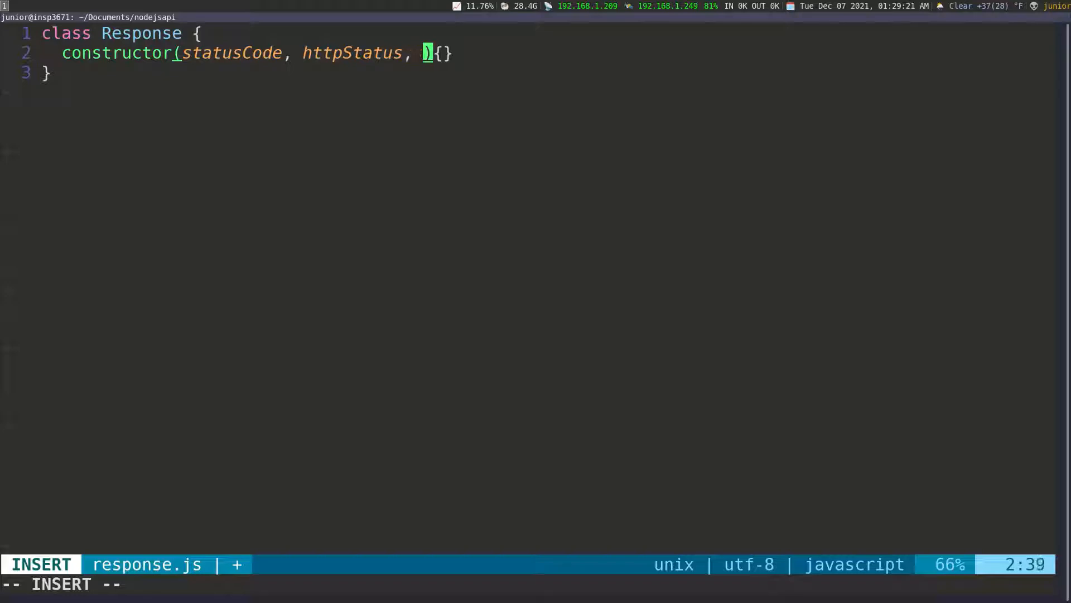
text(message,)
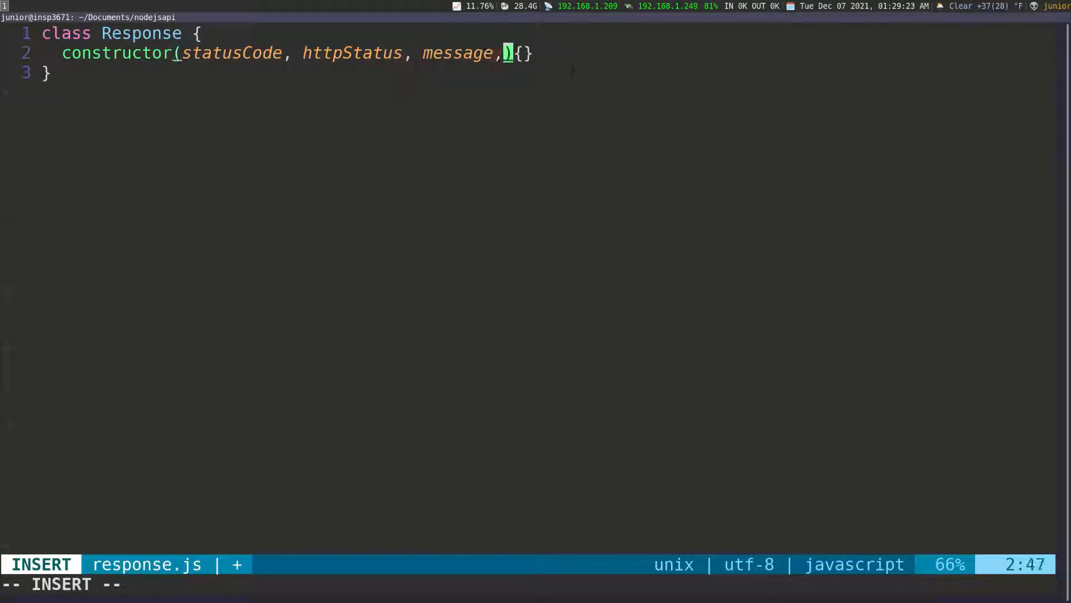
text(data)
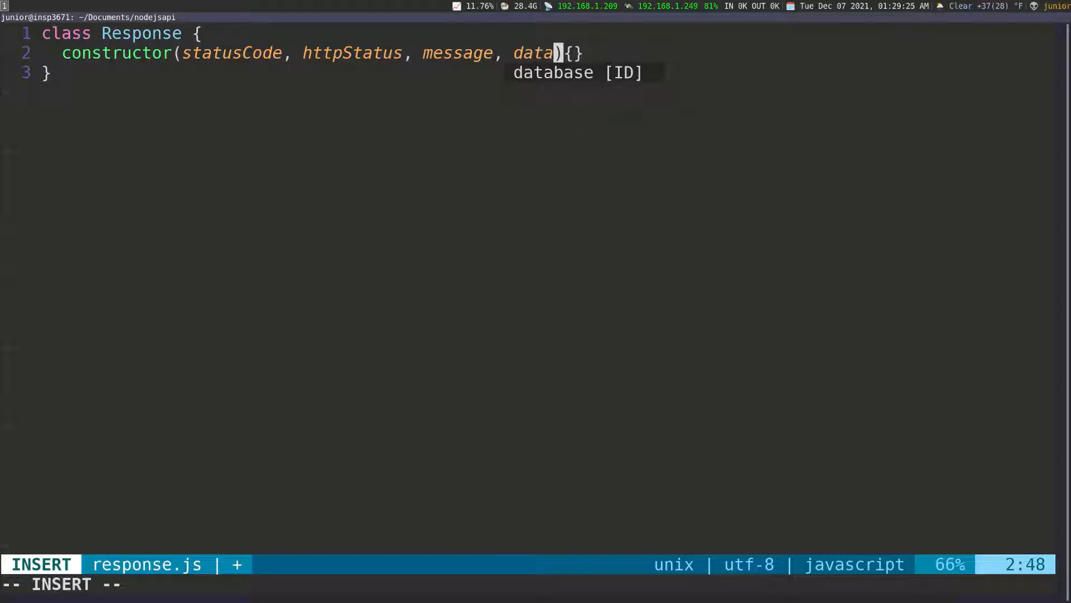
key(Escape)
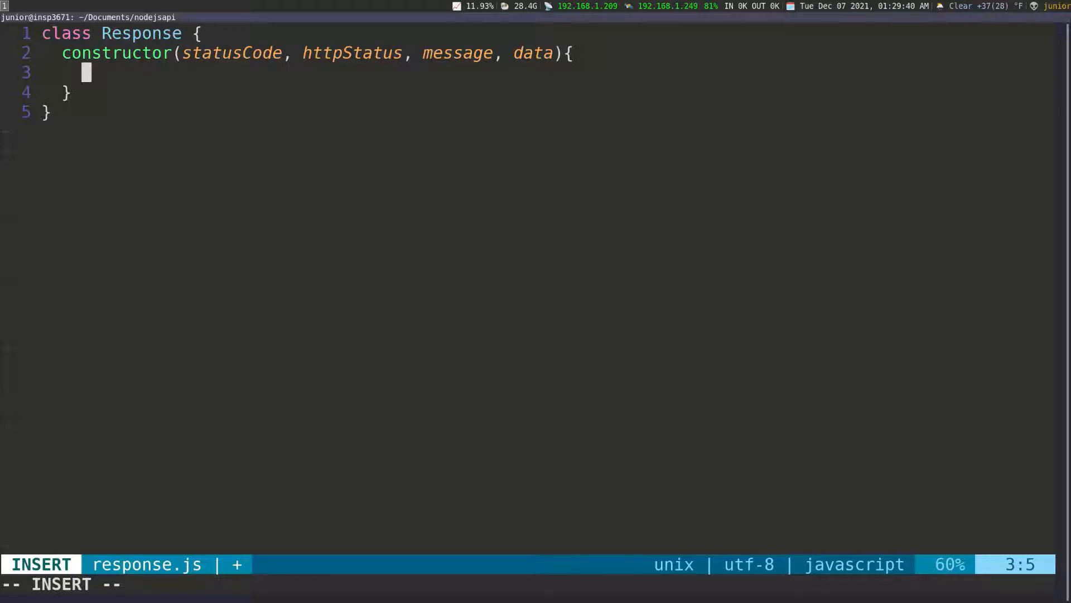
Step: Add this.timeStamp = new Date().toLocaleString(); as the constructor's first line
text(this.)
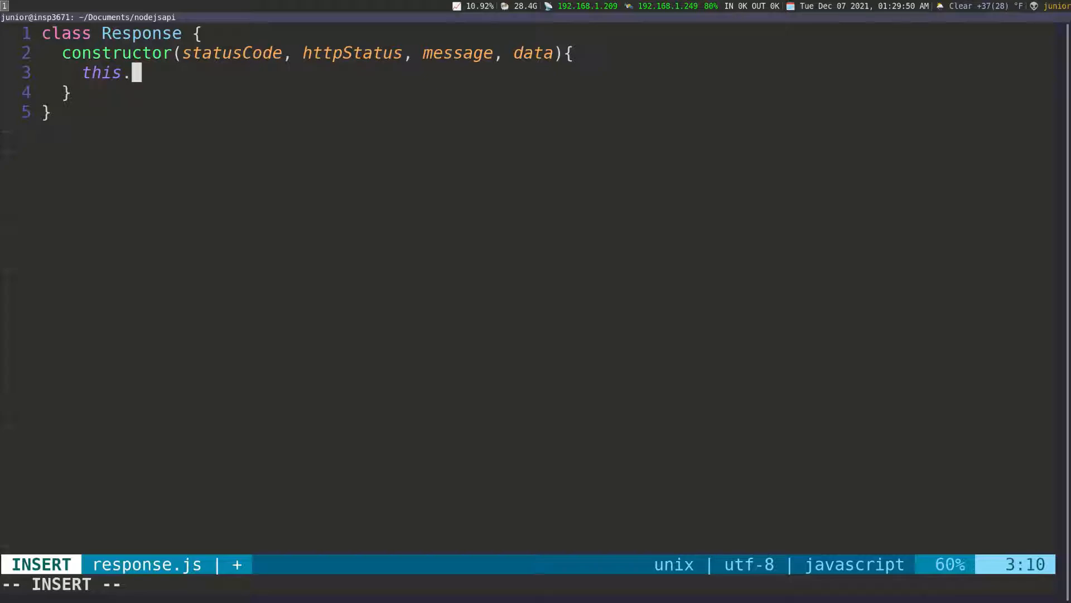
text(time)
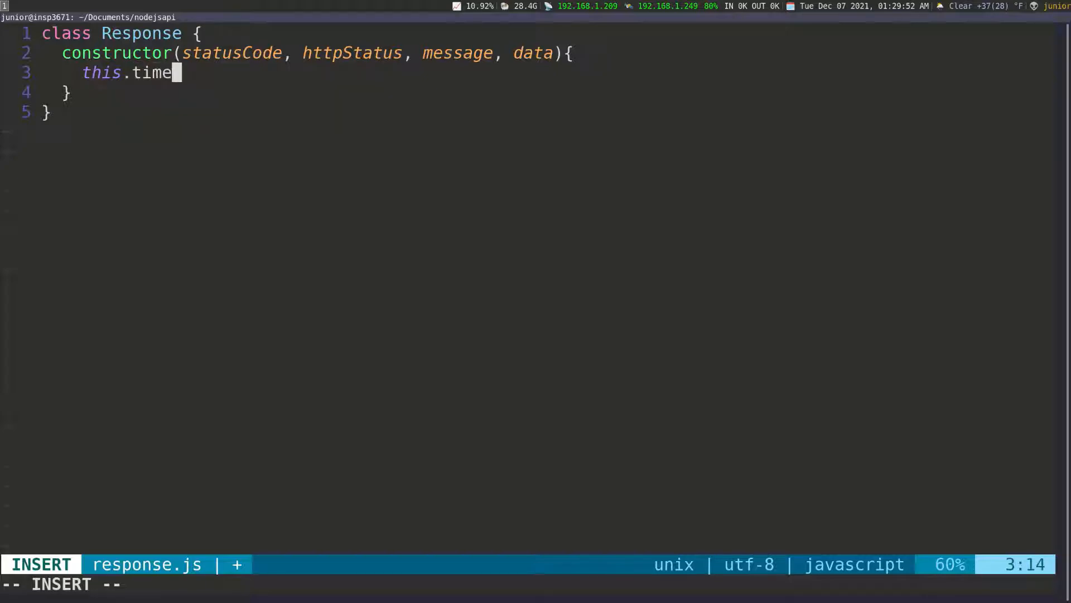
text(Stamp = ;)
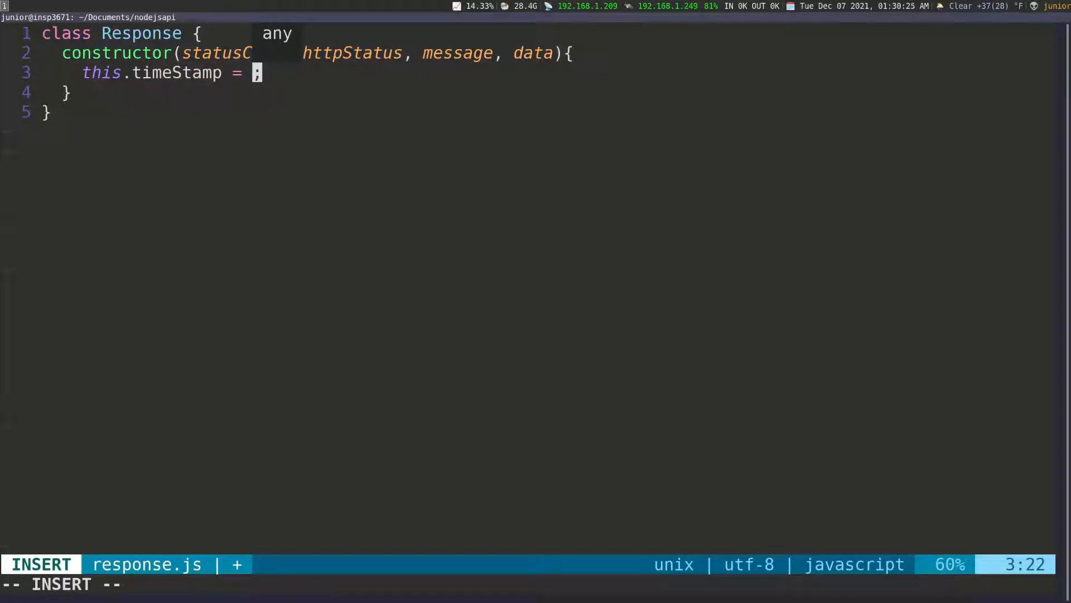
text(new Date()
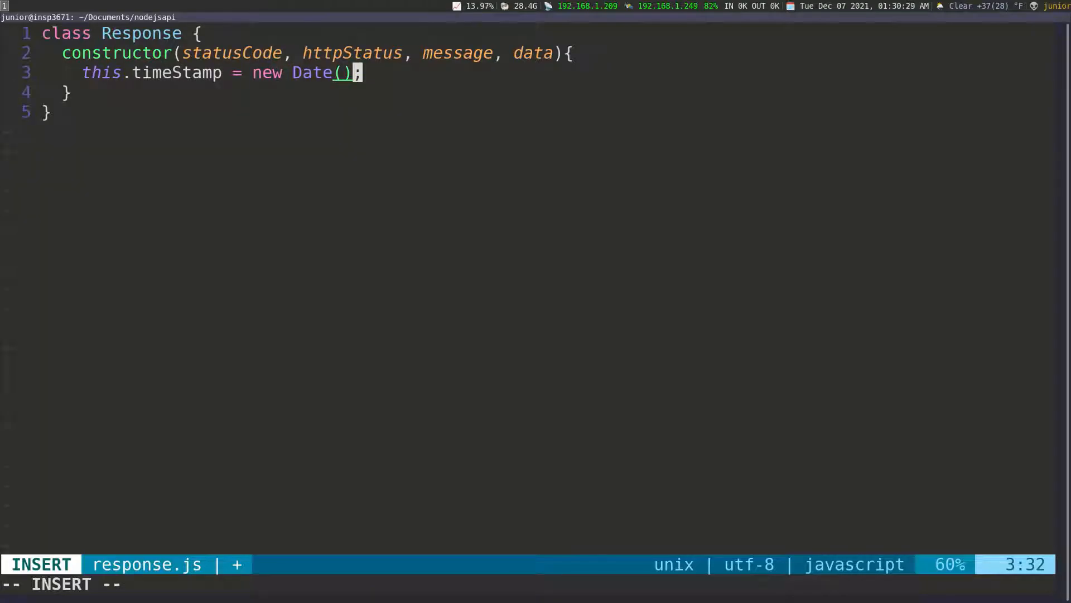
text(.toLocaleString)
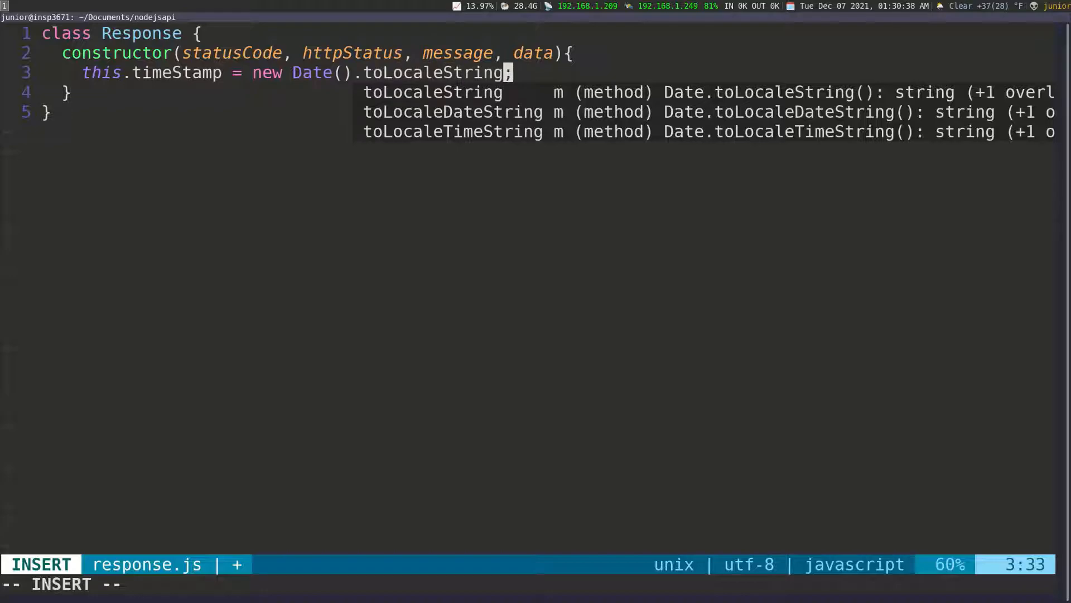
text(())
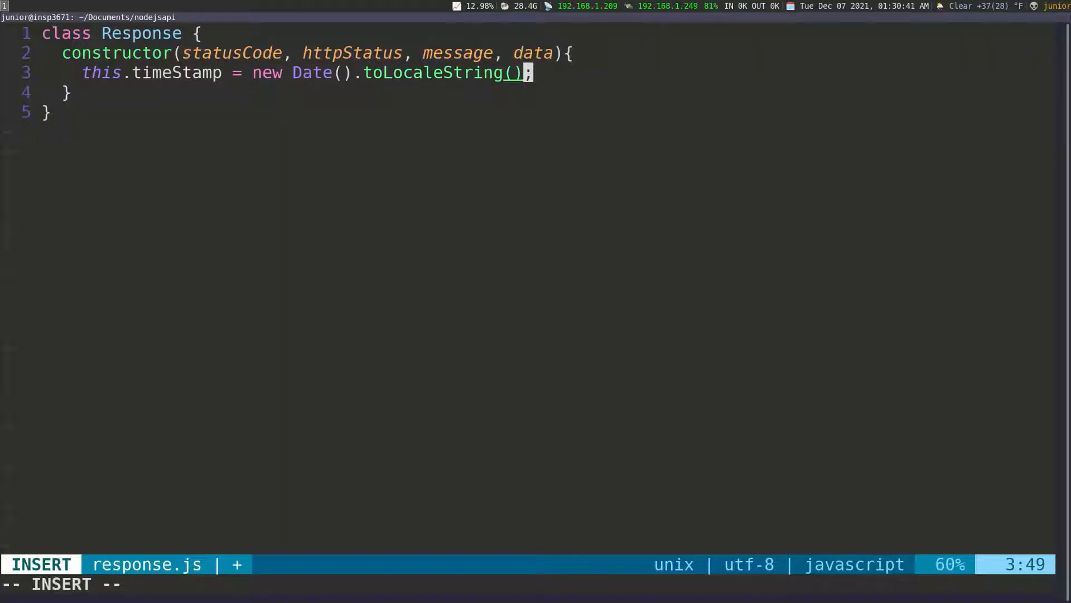
key(Escape)
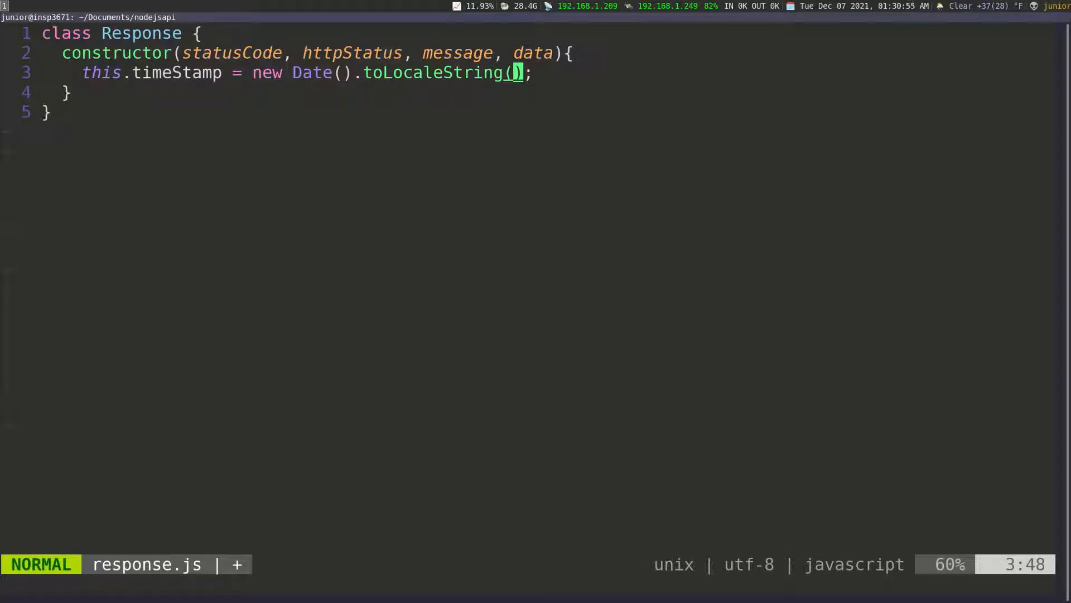
Step: Assign this.statusCode, this.httpStatus, this.message and this.data from the matching parameters
text(t)
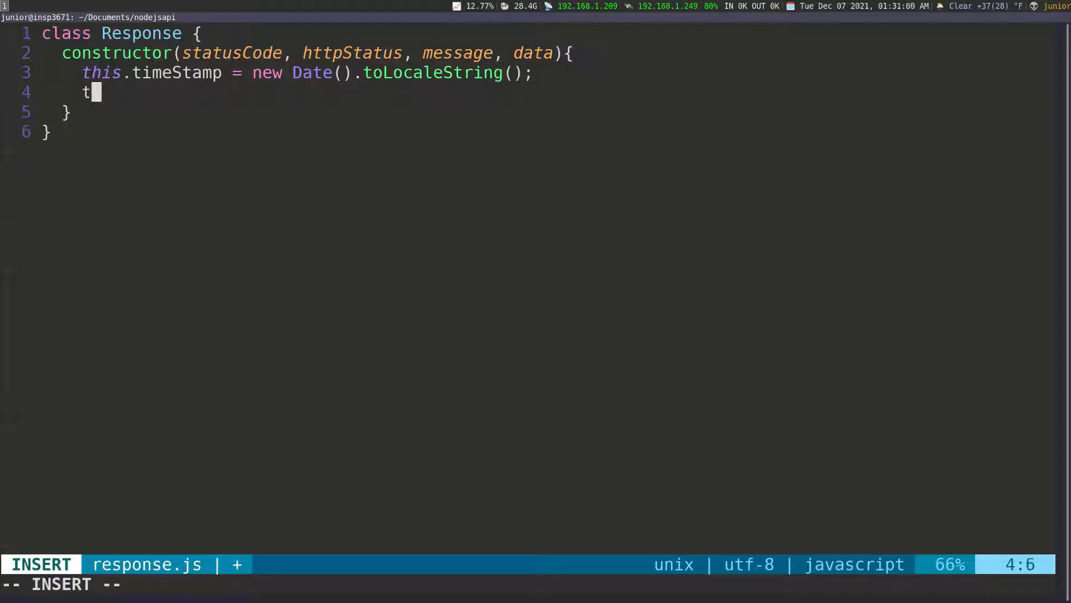
text(his.sta)
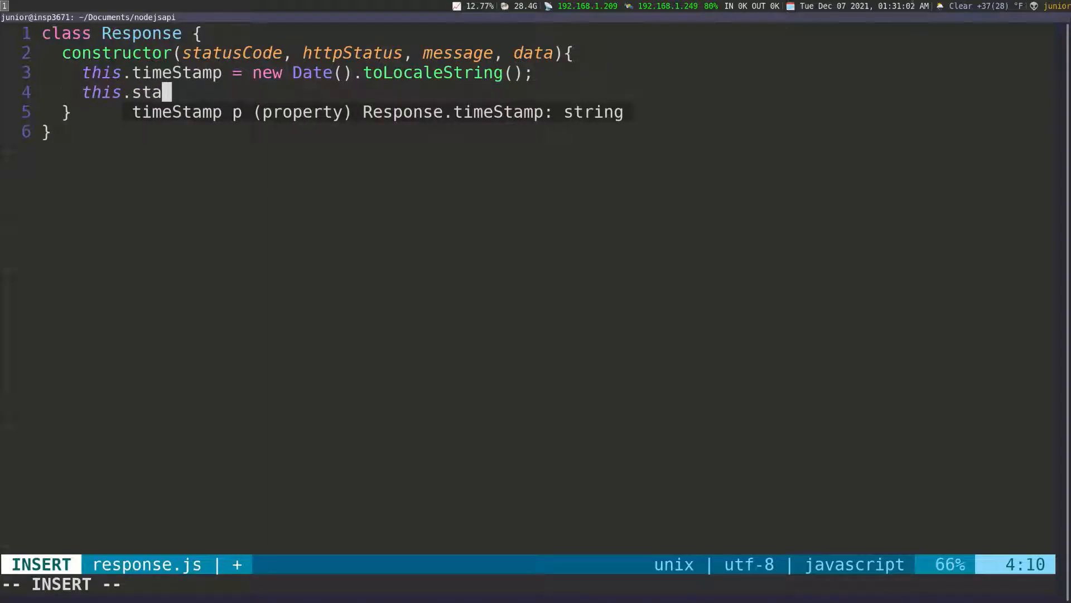
text(tusCode =)
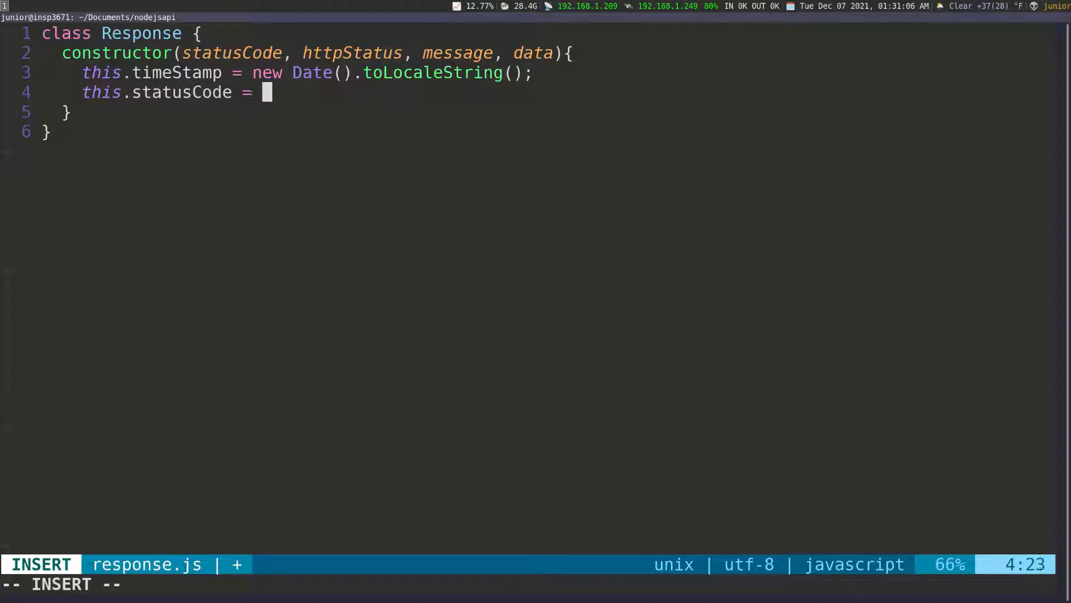
text(statusCode;)
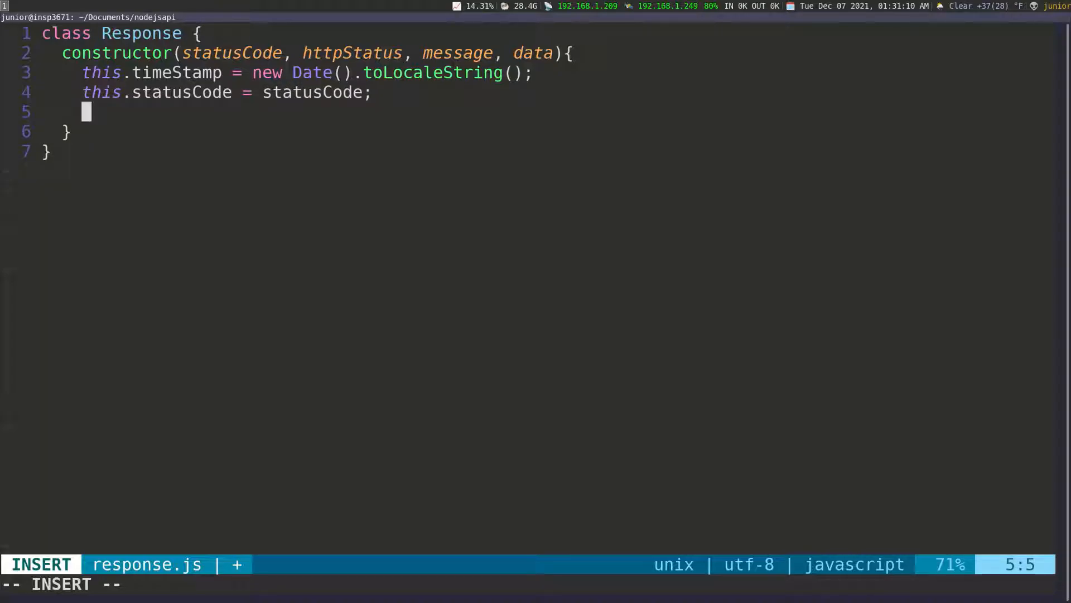
text(this.httpStatus)
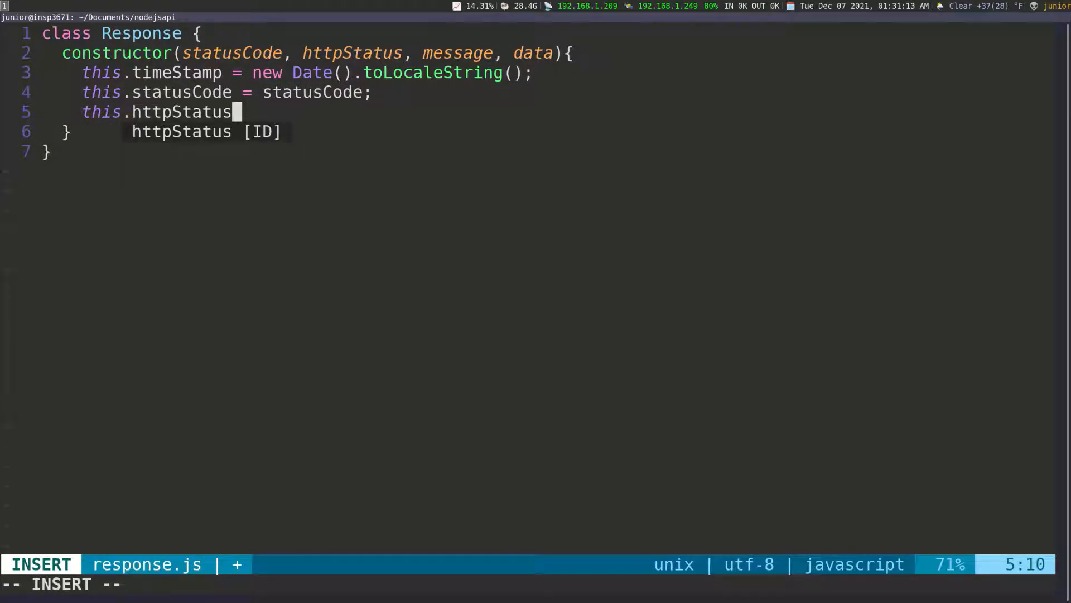
text(=)
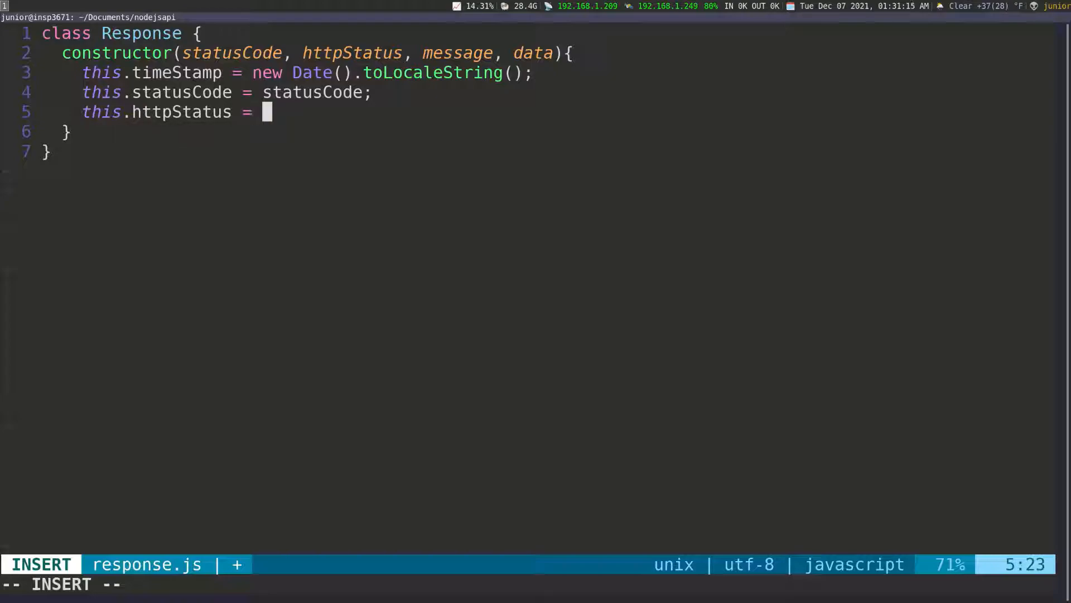
text(httpStatus;)
text(this.me)
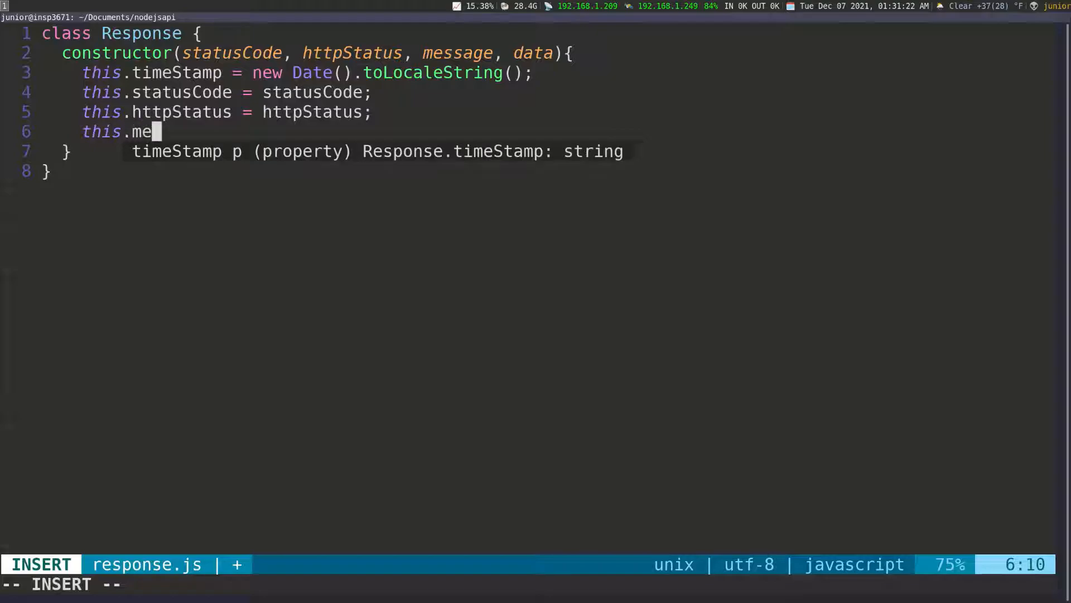
text(ssage =)
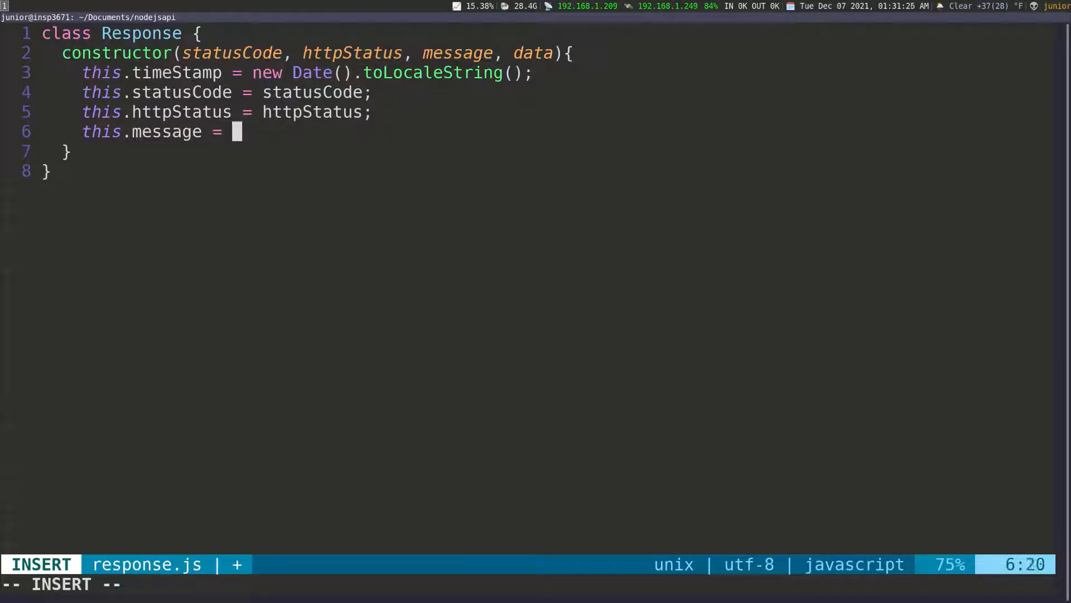
text(message;)
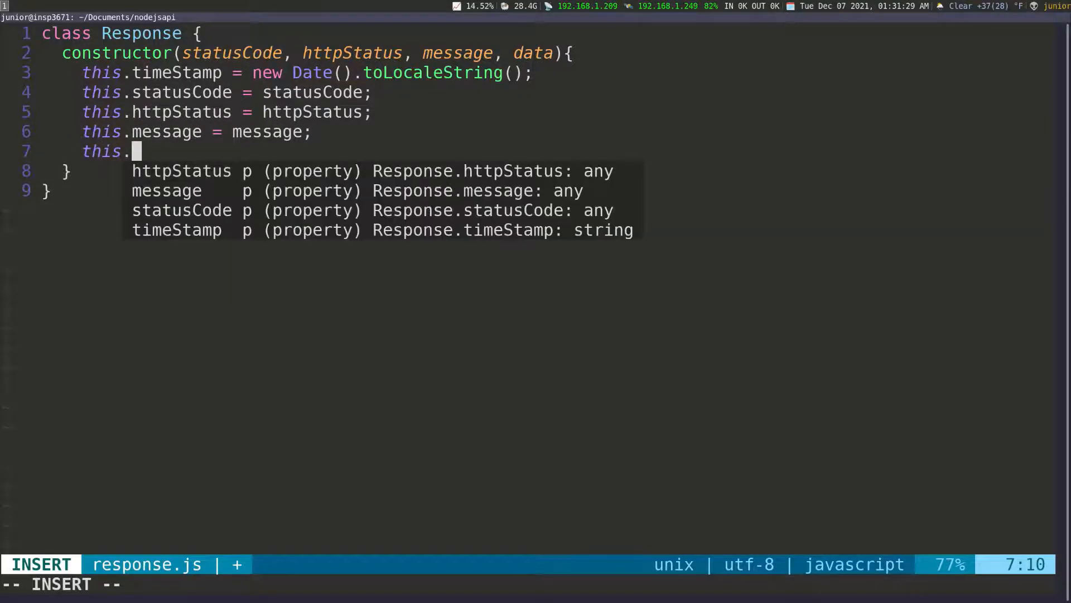
text(data = data;)
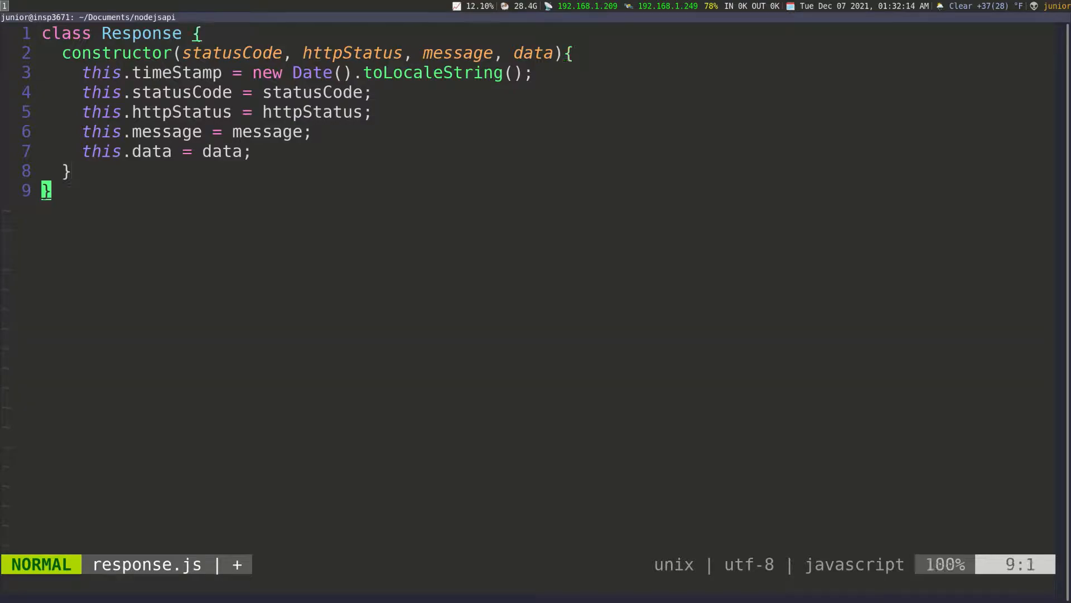
Step: Add export default Response; on a new line below the class
key(o)
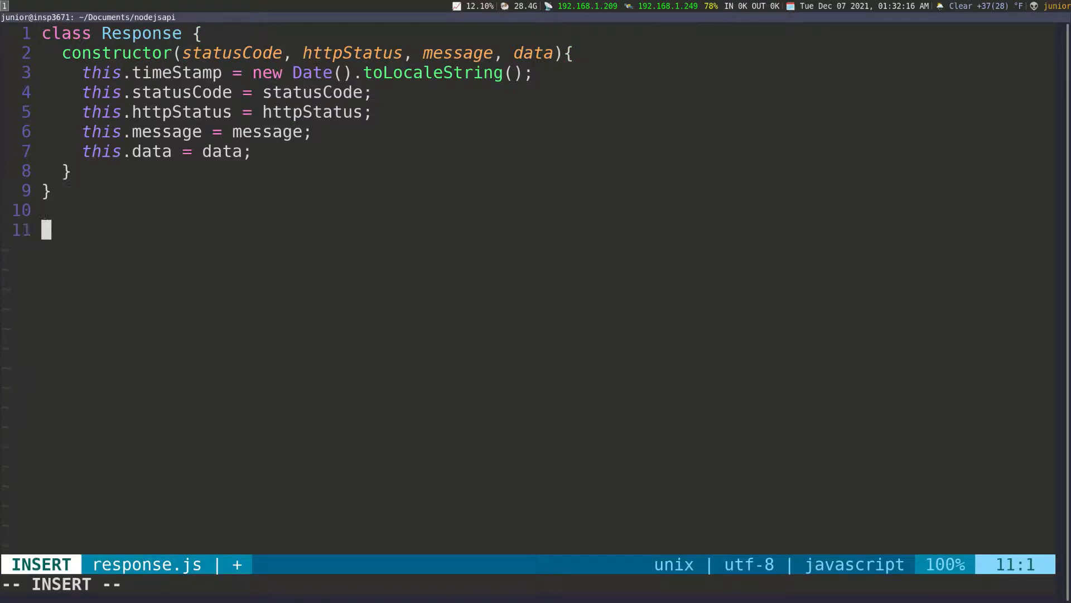
text(export de)
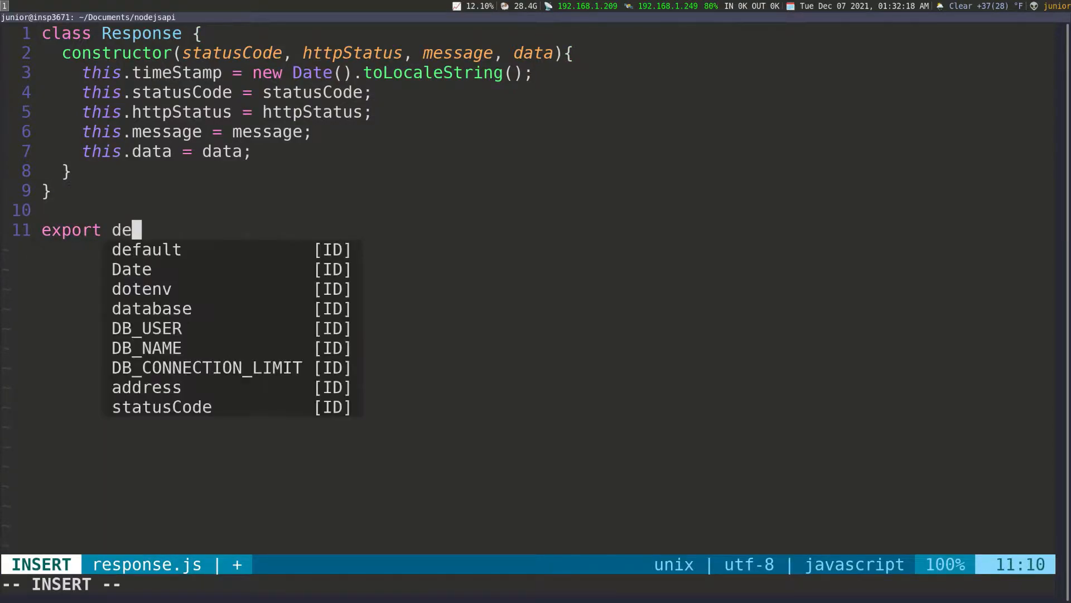
text(fault Response)
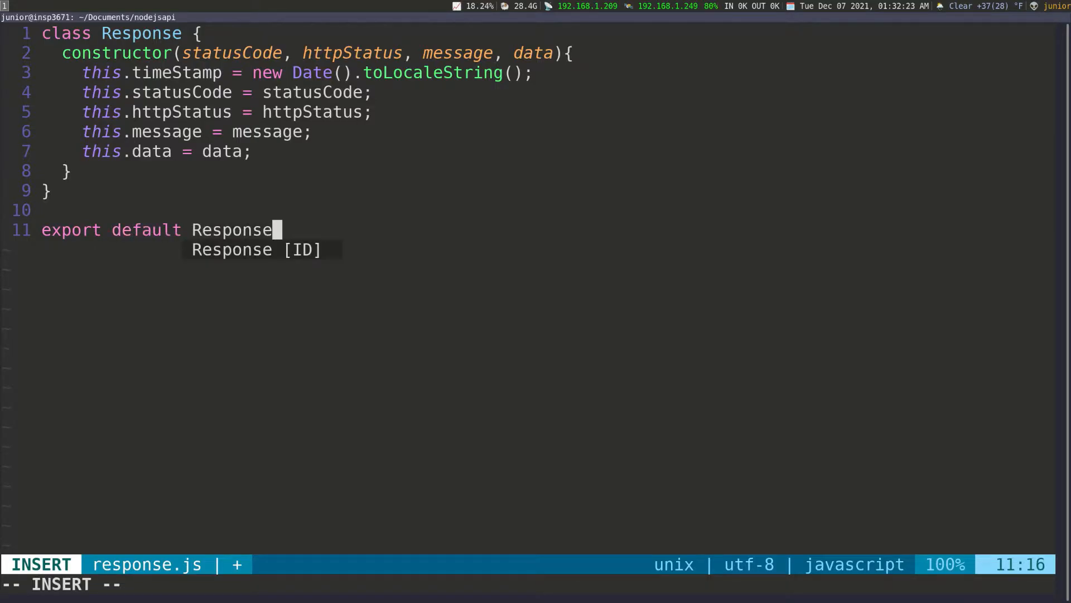
key(Escape)
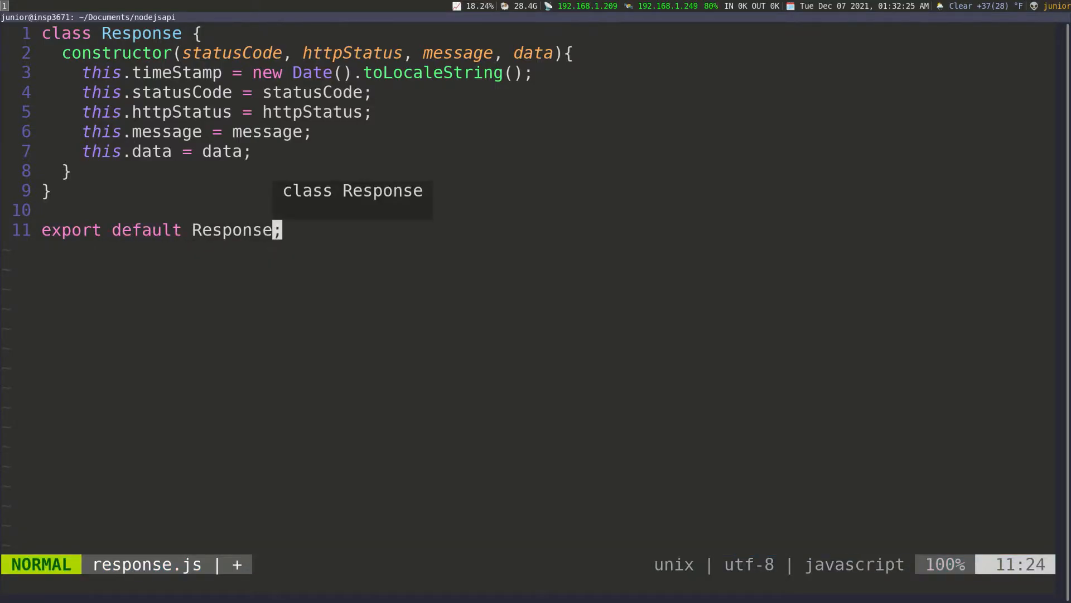